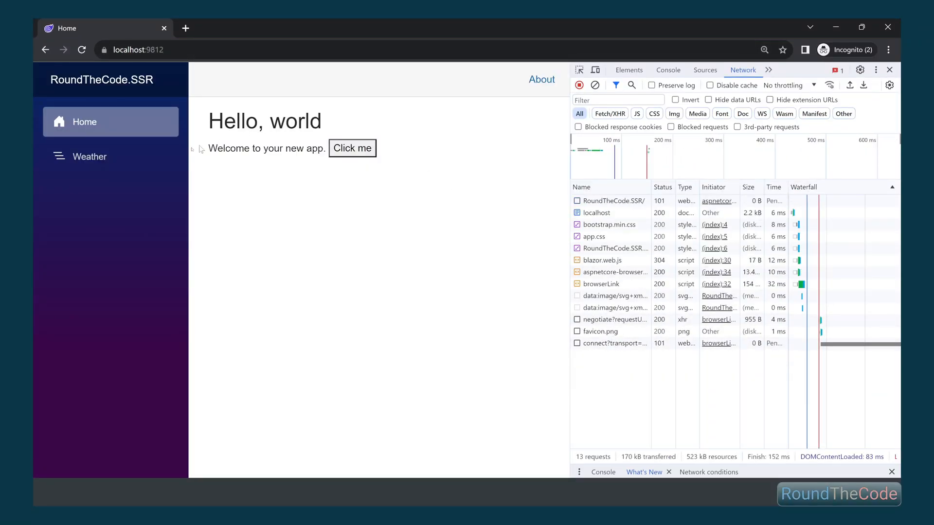
pyautogui.moveTo(90, 156)
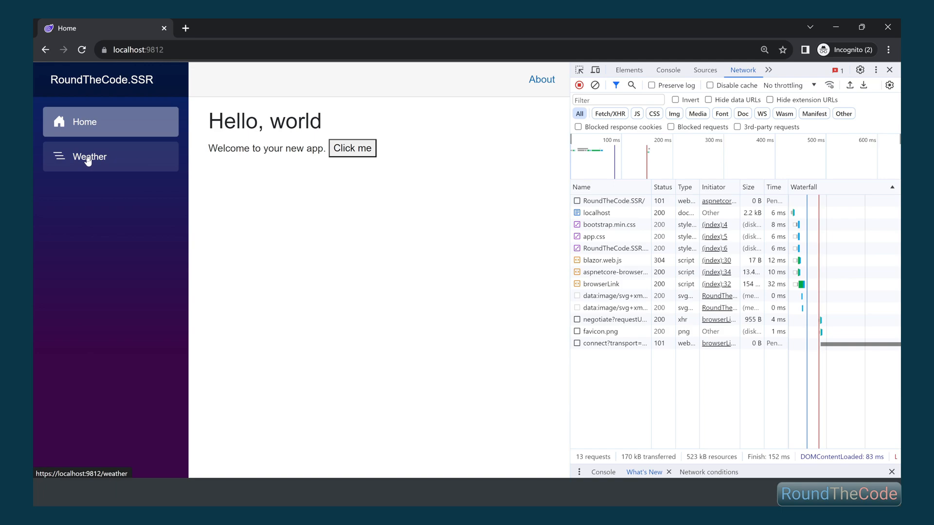
# - Choose the Blazor Web App template from the new project template list
pyautogui.click(90, 156)
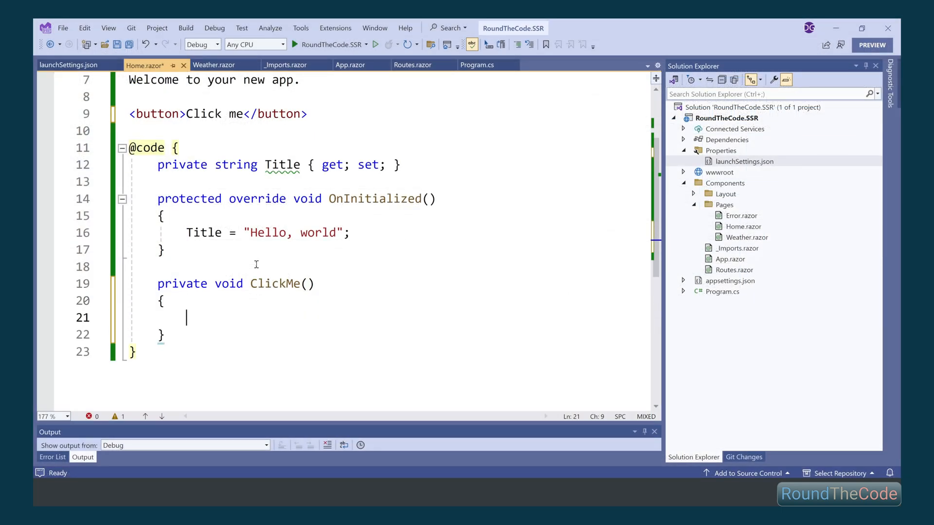
pyautogui.write('Title = "Click"')
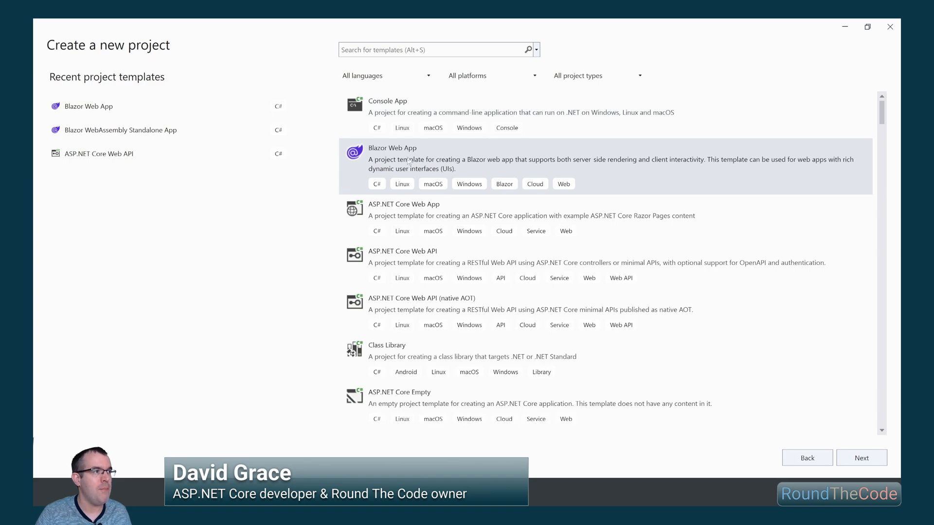
pyautogui.moveTo(861, 457)
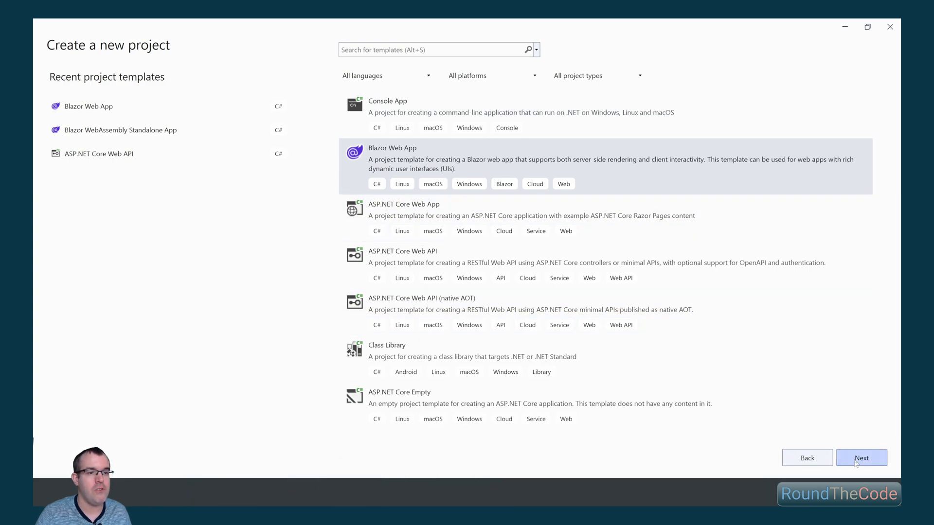
# - Enter RoundTheCode.SSR as the project name, keeping the default location and solution name
pyautogui.click(861, 458)
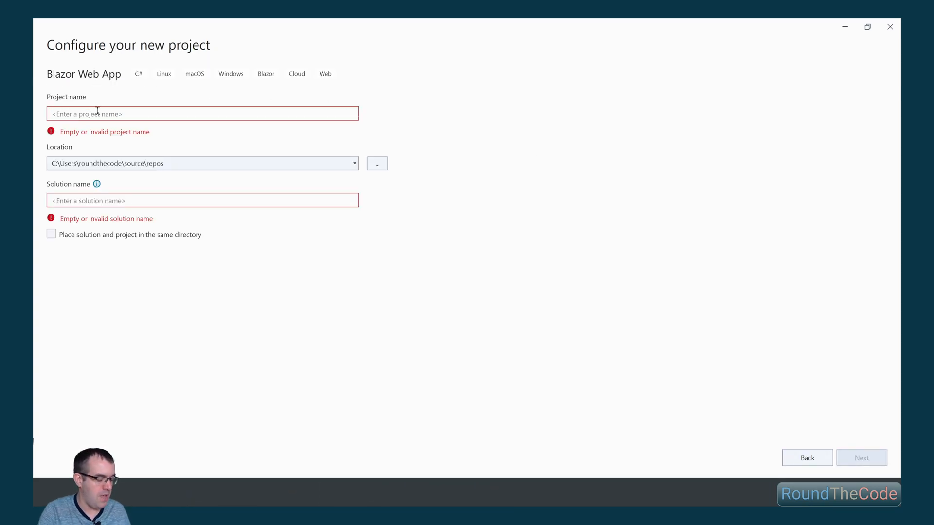
pyautogui.write('RoundTheCode.SSR')
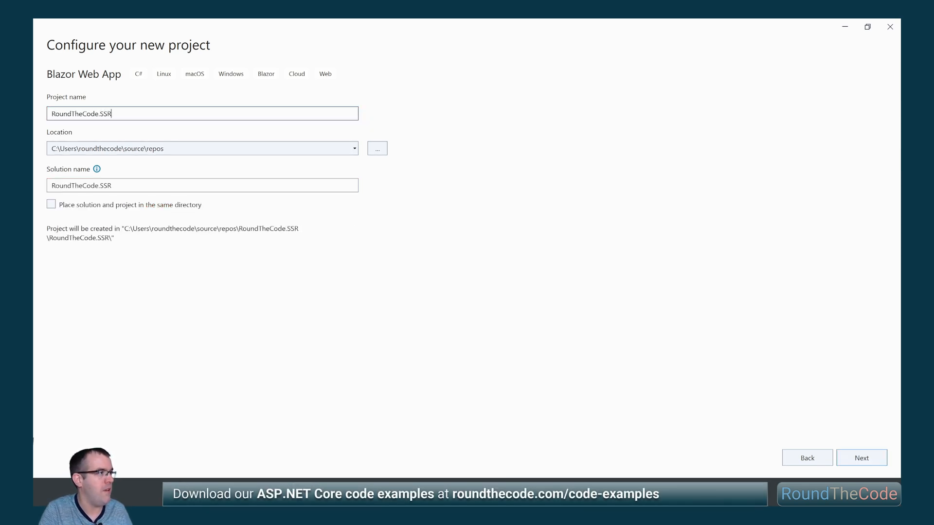
pyautogui.click(860, 457)
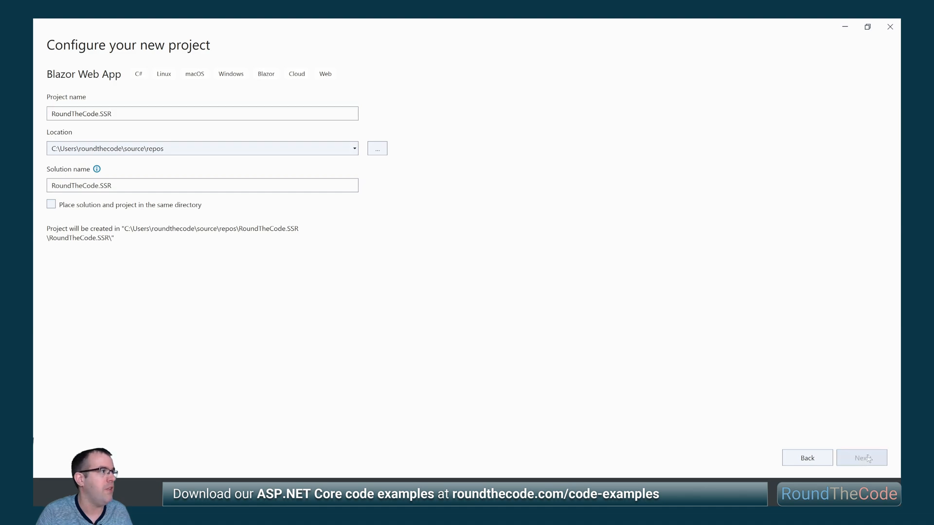
# - Create the project with interactivity None, location Global, and sample pages included
pyautogui.click(861, 458)
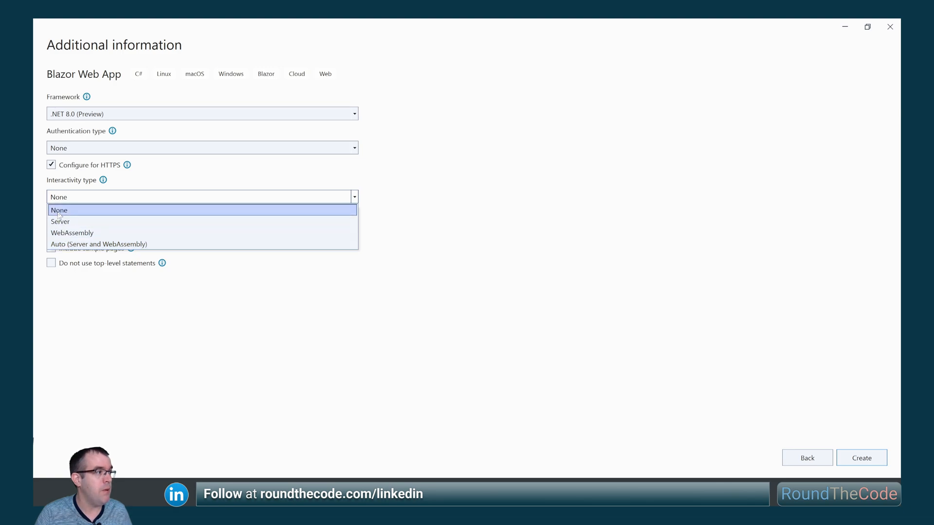
pyautogui.click(58, 210)
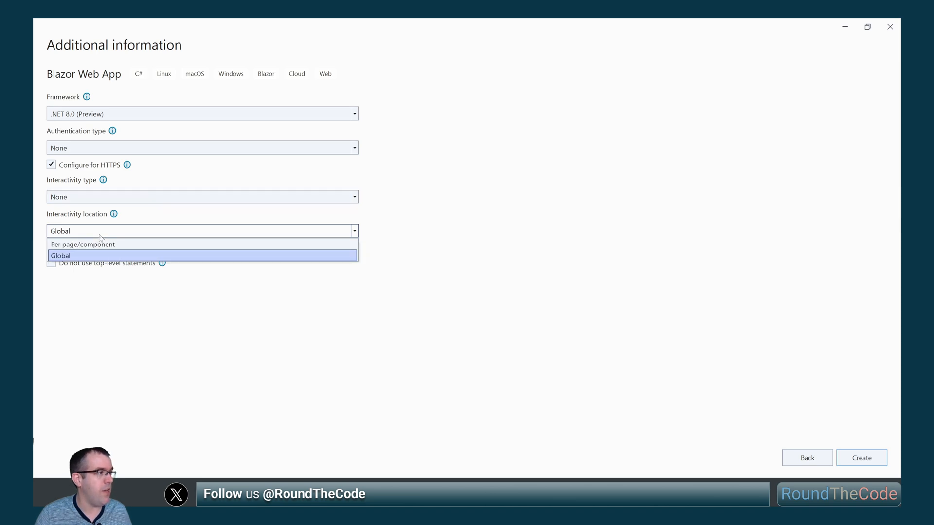
pyautogui.moveTo(82, 244)
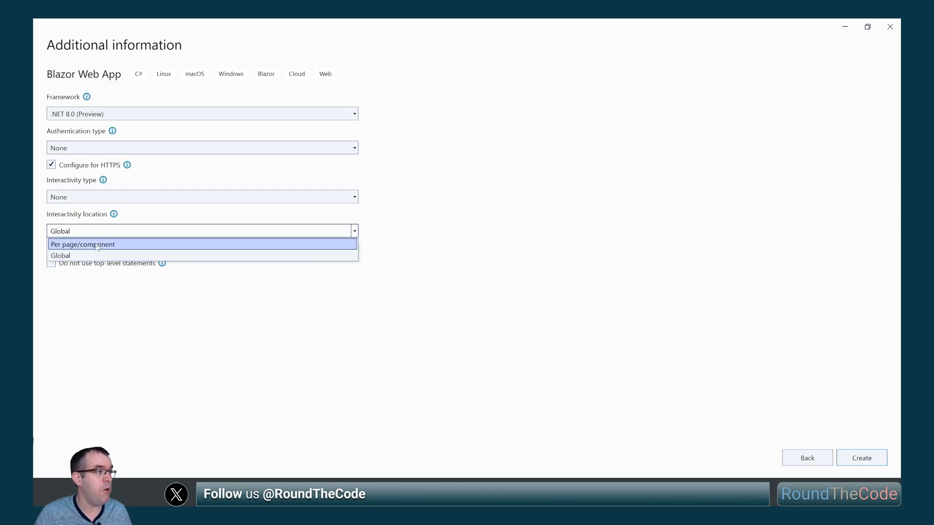
pyautogui.moveTo(61, 255)
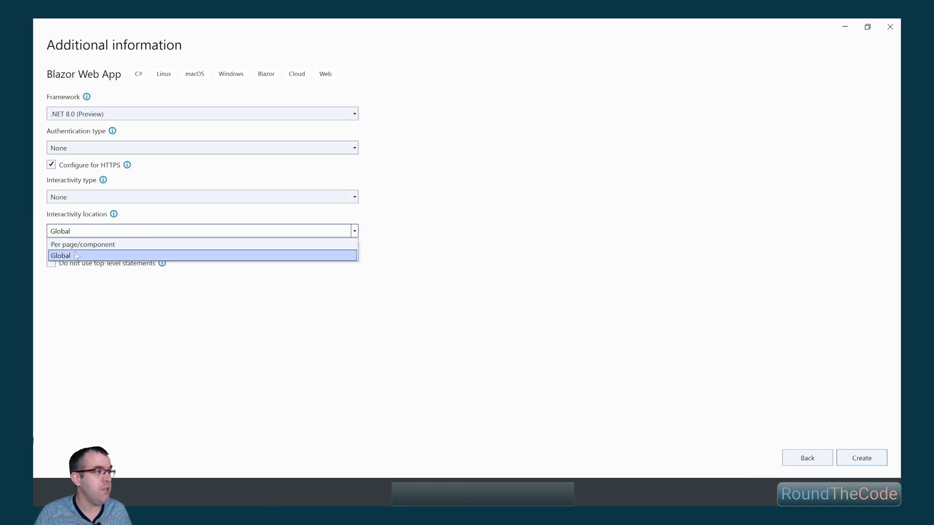
pyautogui.click(61, 255)
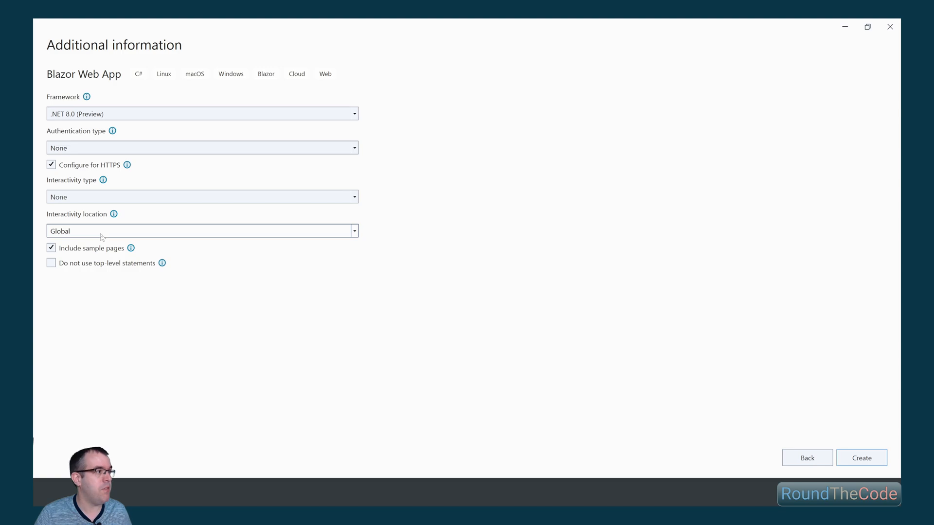
pyautogui.moveTo(838, 439)
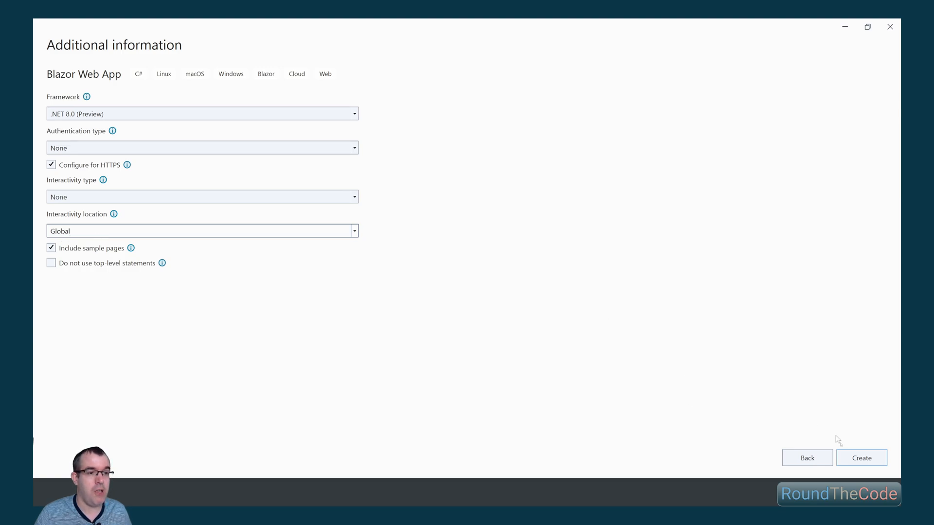
pyautogui.click(862, 458)
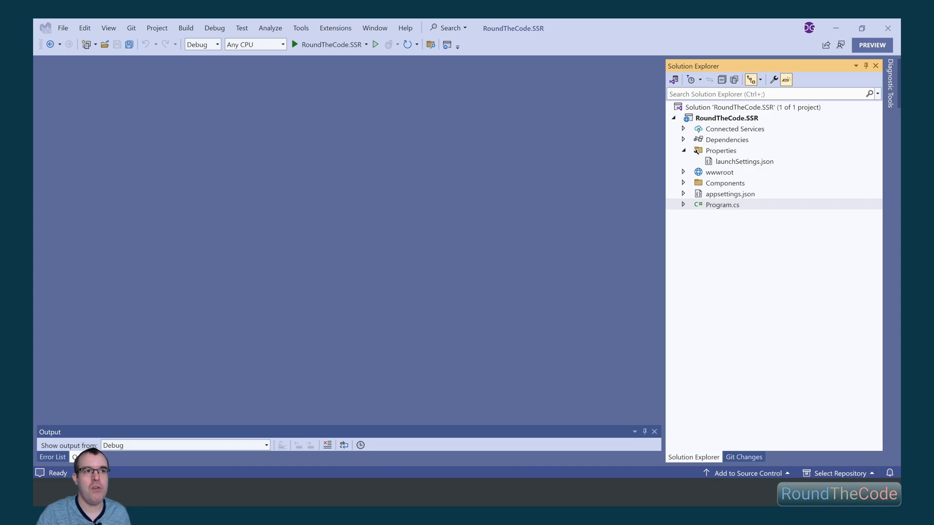
# - Expand the Components folder of RoundTheCode.SSR in Solution Explorer
pyautogui.doubleClick(722, 205)
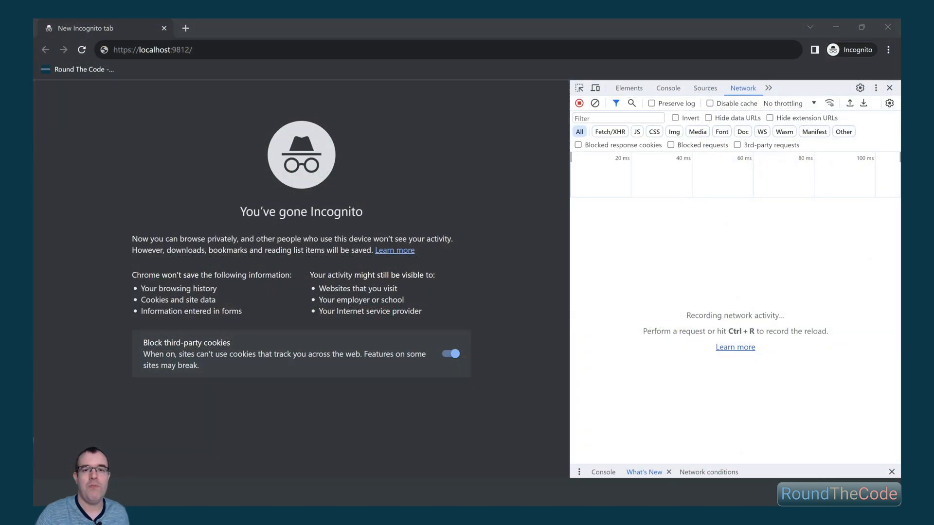
pyautogui.moveTo(167, 92)
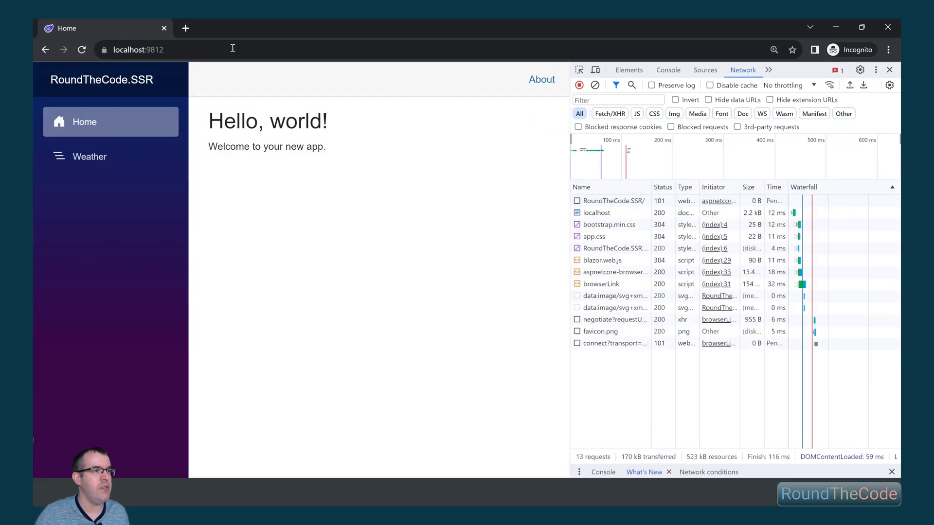
pyautogui.click(611, 201)
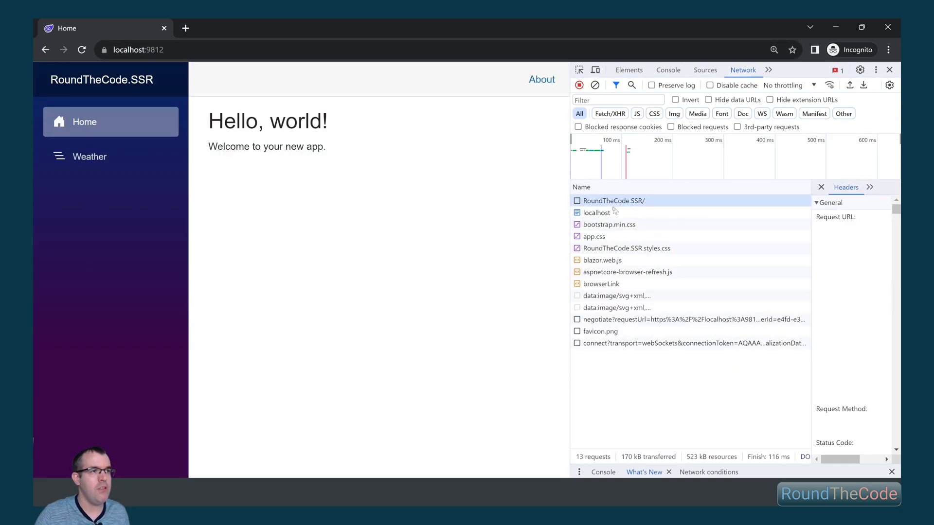
pyautogui.click(596, 213)
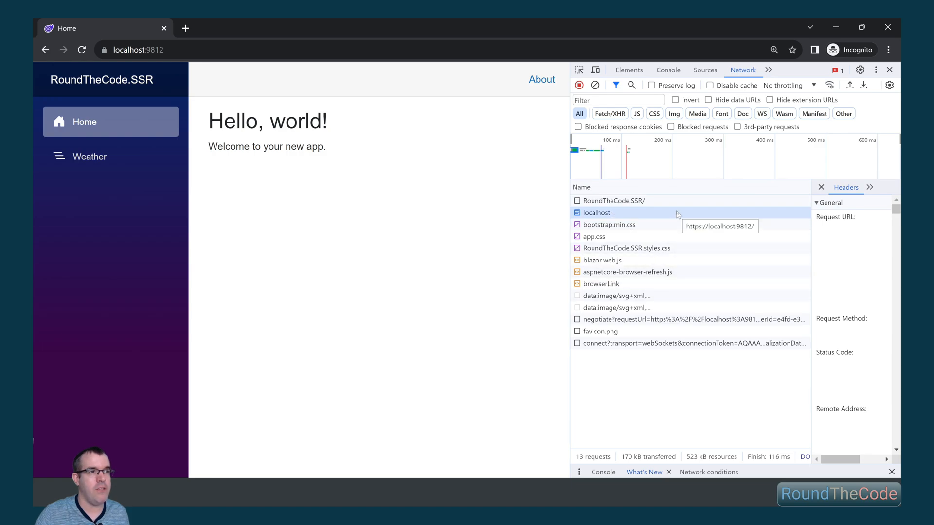
pyautogui.moveTo(637, 236)
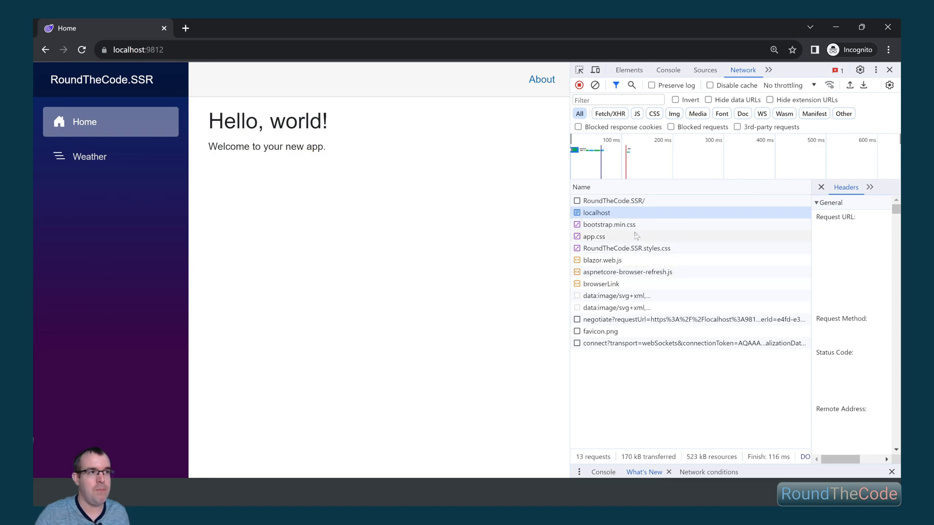
pyautogui.click(603, 260)
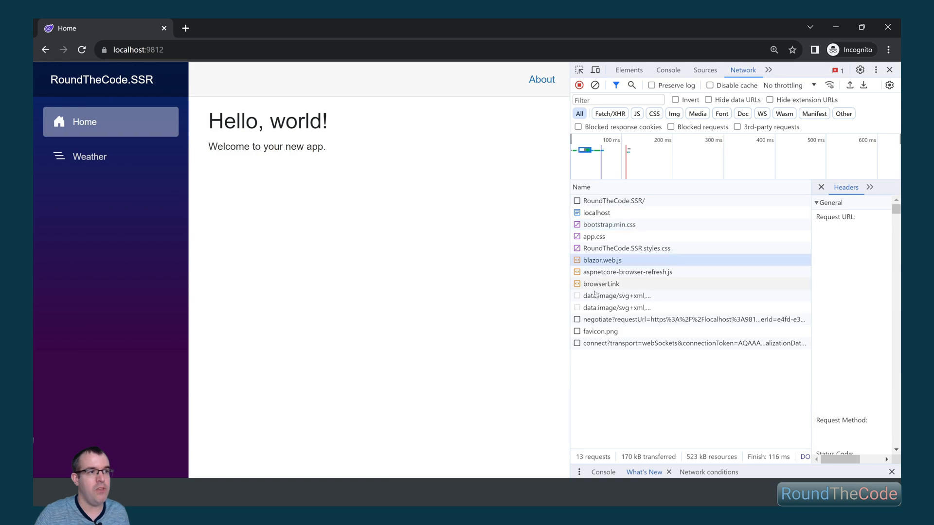
pyautogui.click(618, 295)
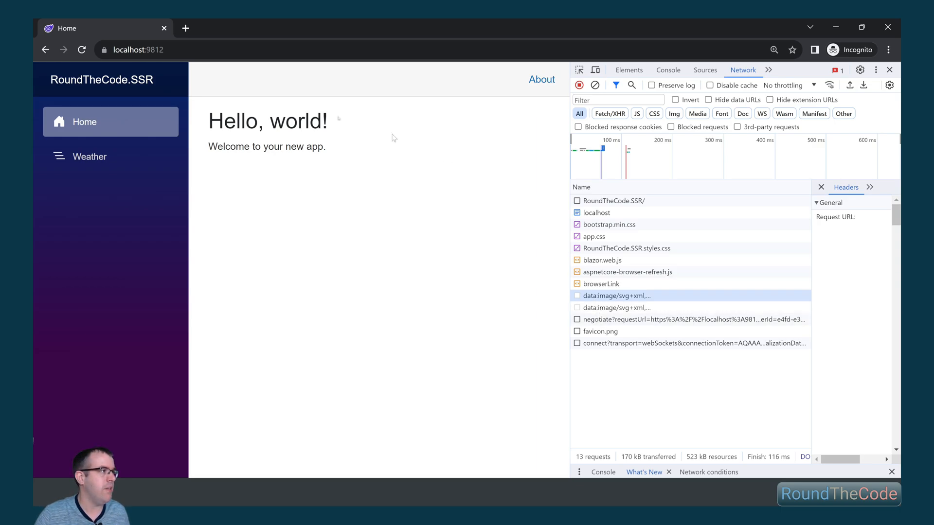
pyautogui.moveTo(89, 156)
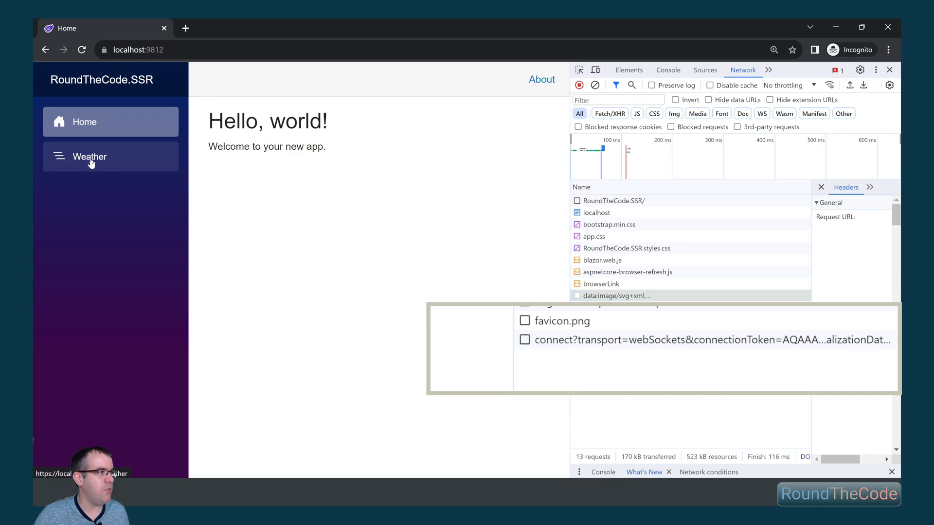
# - Open the Weather page and inspect its 'weather' request in the DevTools Network list
pyautogui.click(89, 157)
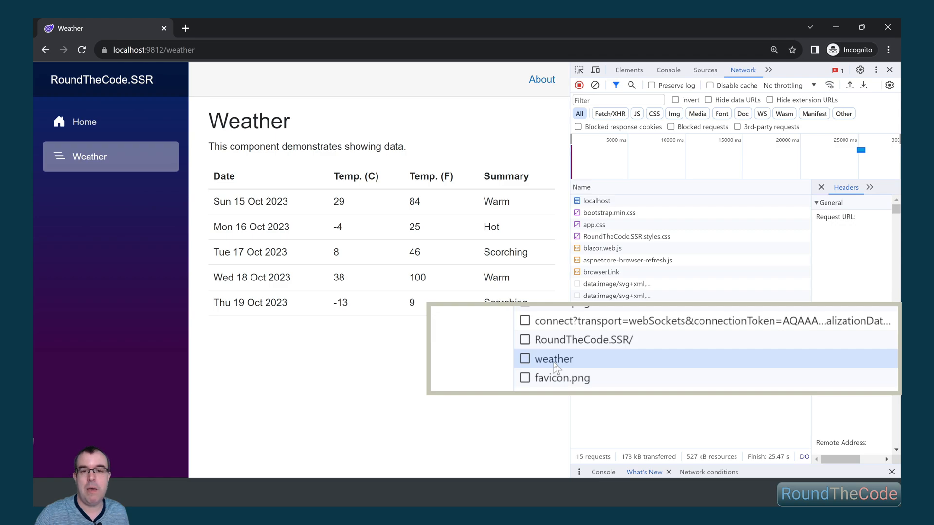
pyautogui.click(561, 377)
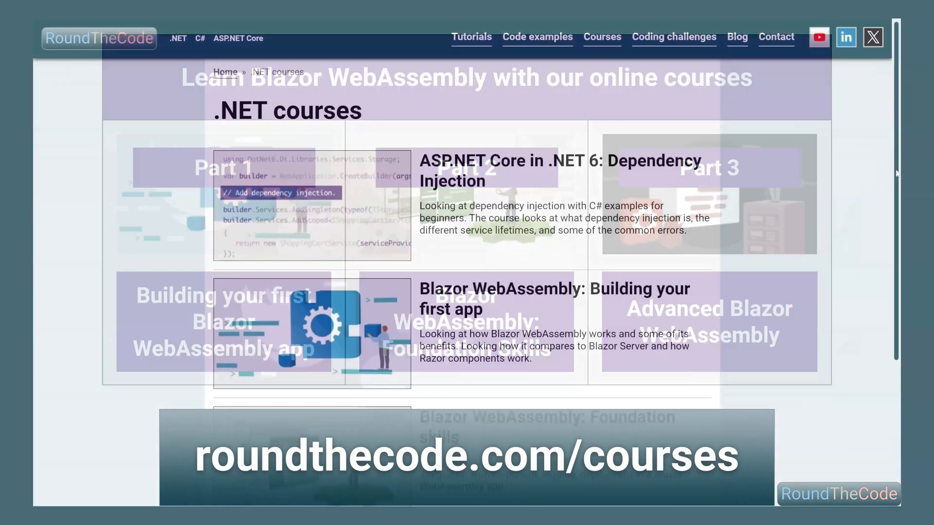
# - Scroll Home.razor to the Title property set to "Hello, world" in OnInitialized
pyautogui.scroll(-3)
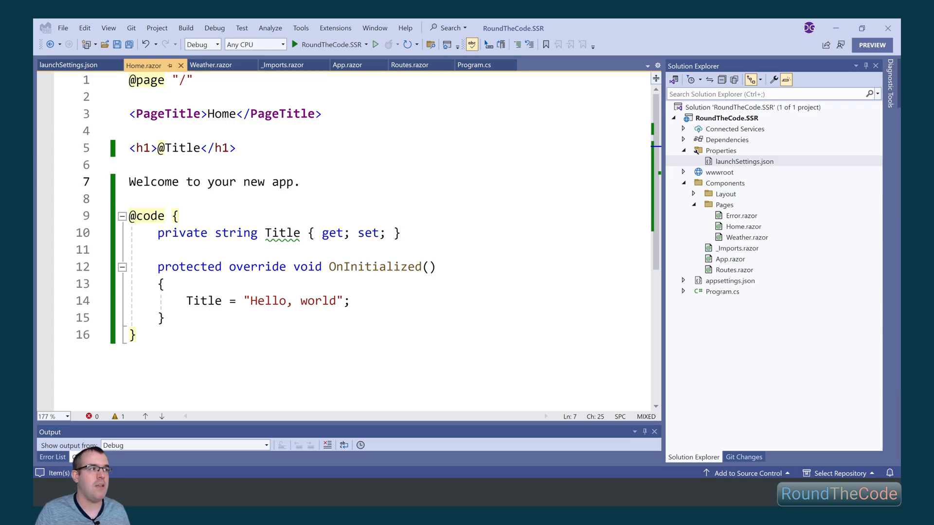
# - Add a 'Click me' button below the welcome text in Home.razor
pyautogui.doubleClick(182, 233)
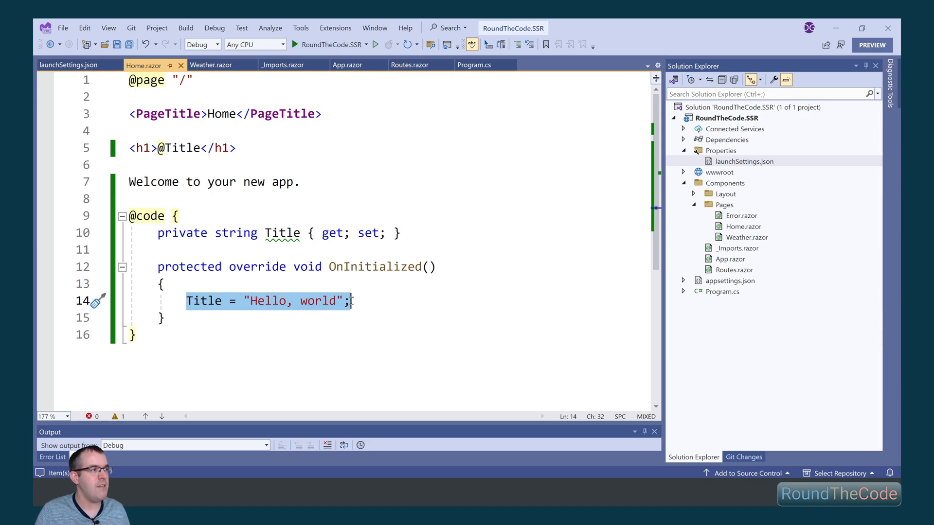
pyautogui.click(183, 148)
pyautogui.write('<button></button>')
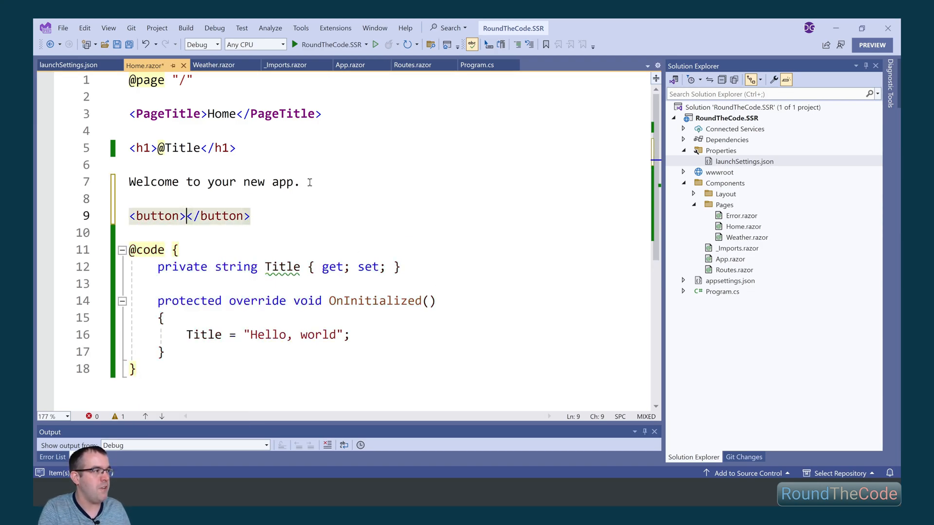
pyautogui.write('Click me')
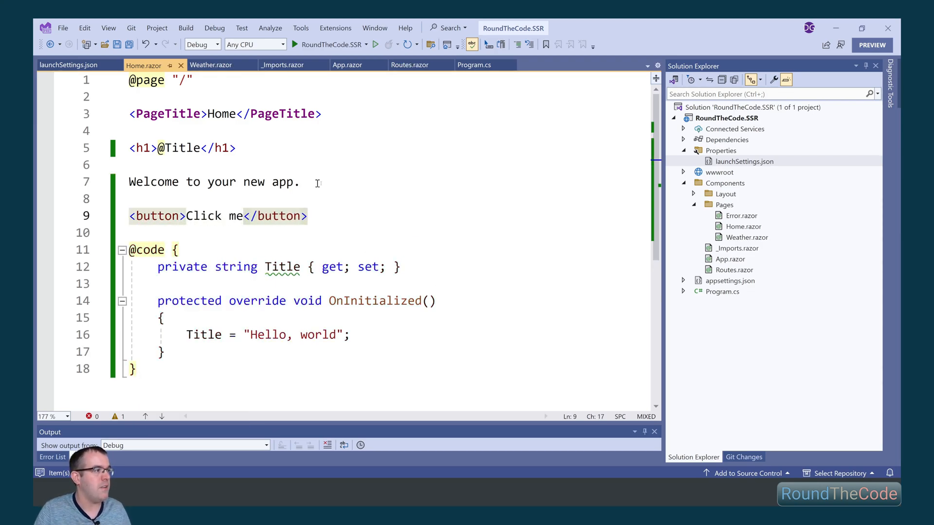
# - Add a private void ClickMe method after OnInitialized that sets Title to "Click me"
pyautogui.click(165, 352)
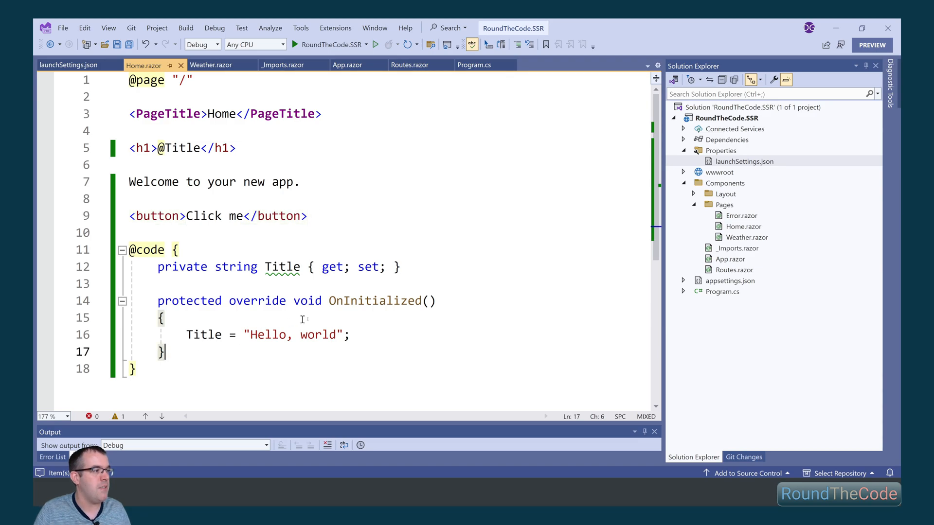
pyautogui.write('pr')
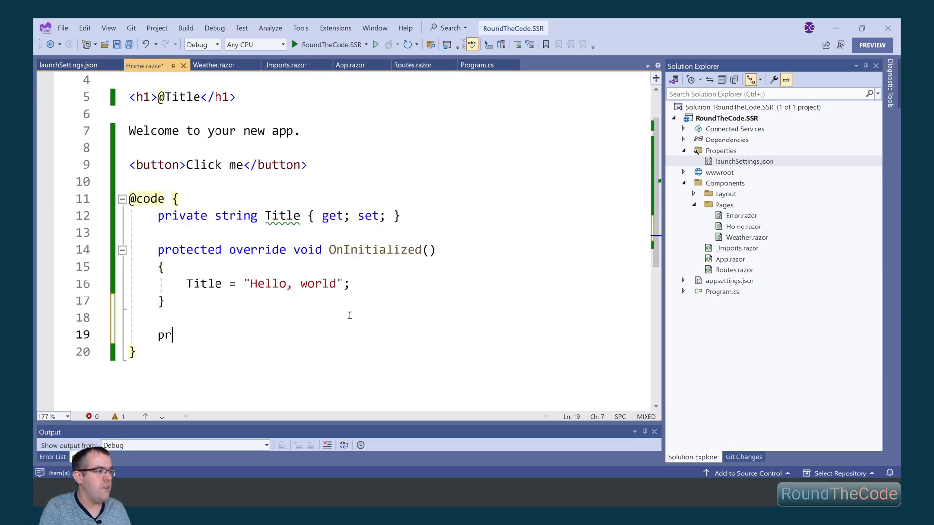
pyautogui.write('ivate void ClickMe(')
pyautogui.write('Title = "Click me";')
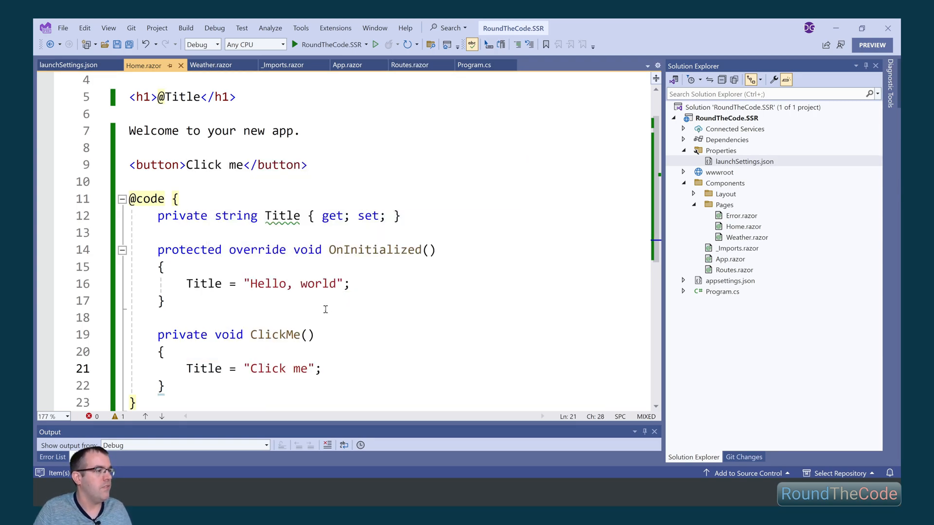
pyautogui.doubleClick(275, 334)
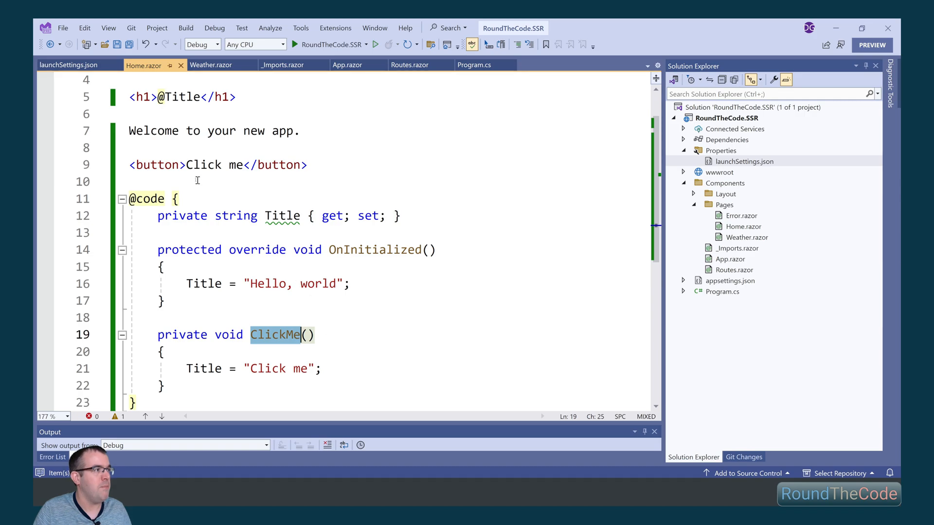
pyautogui.write('@onclick=ClickMe')
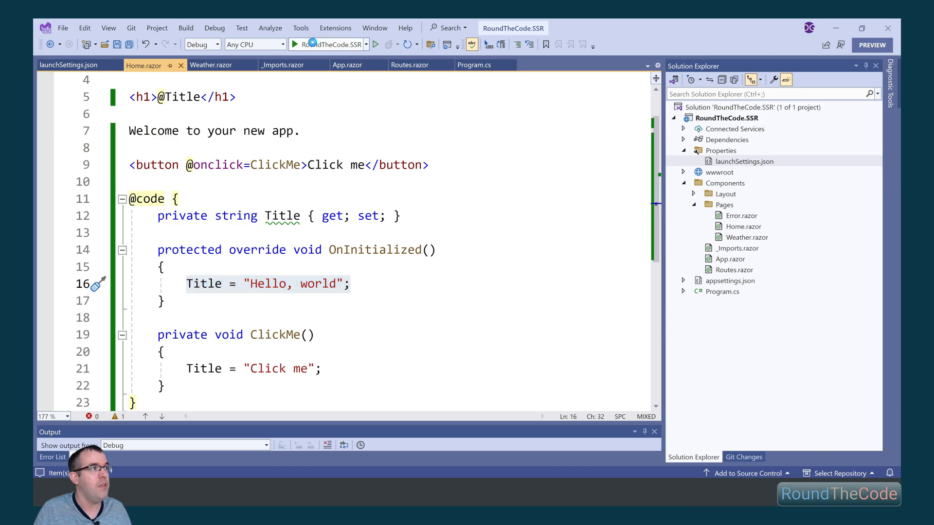
pyautogui.click(294, 44)
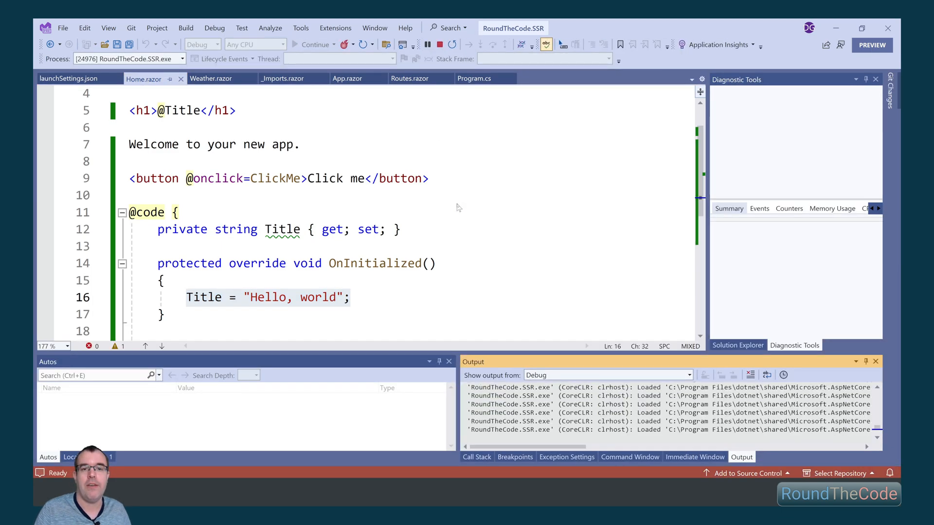